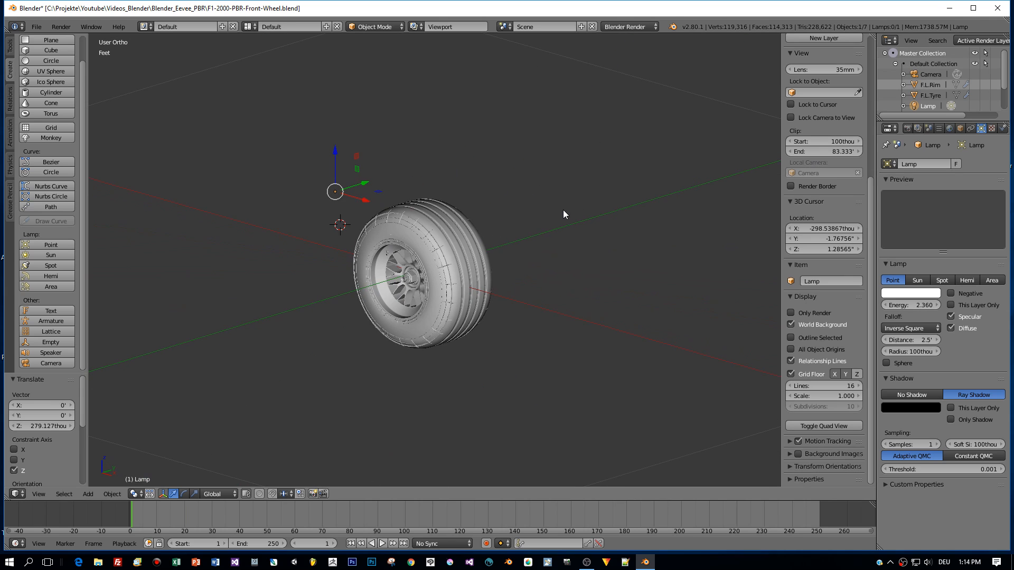
pyautogui.moveTo(616, 185)
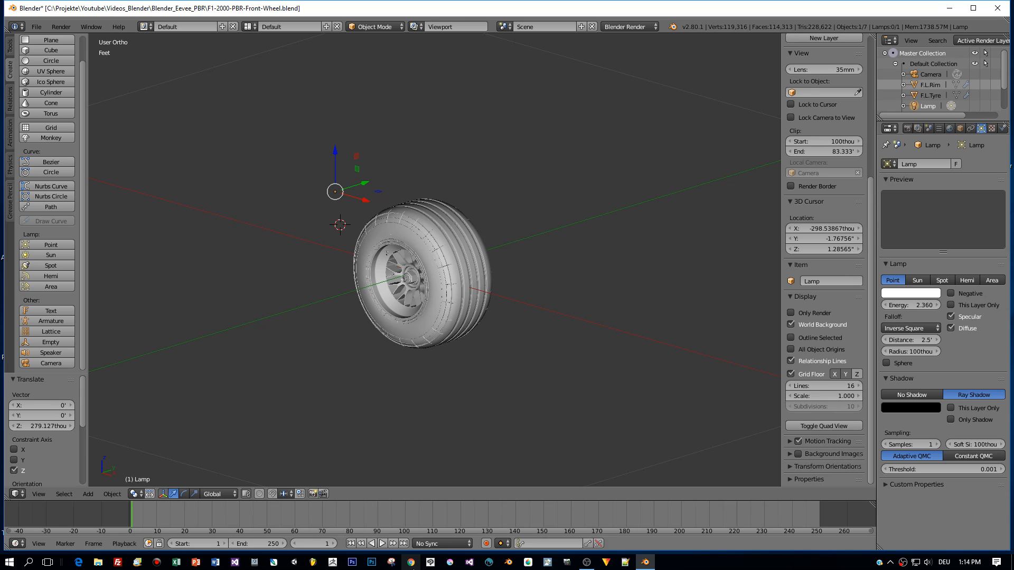
# Go to the blender.org daily builds page and scroll to the Blender 2.8 branch builds
pyautogui.click(409, 562)
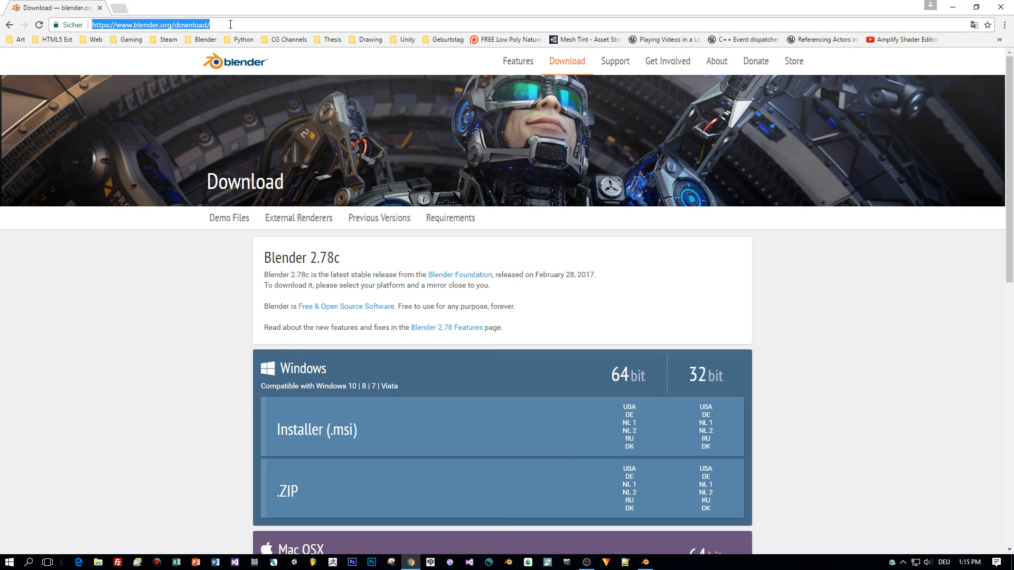
pyautogui.moveTo(741, 341)
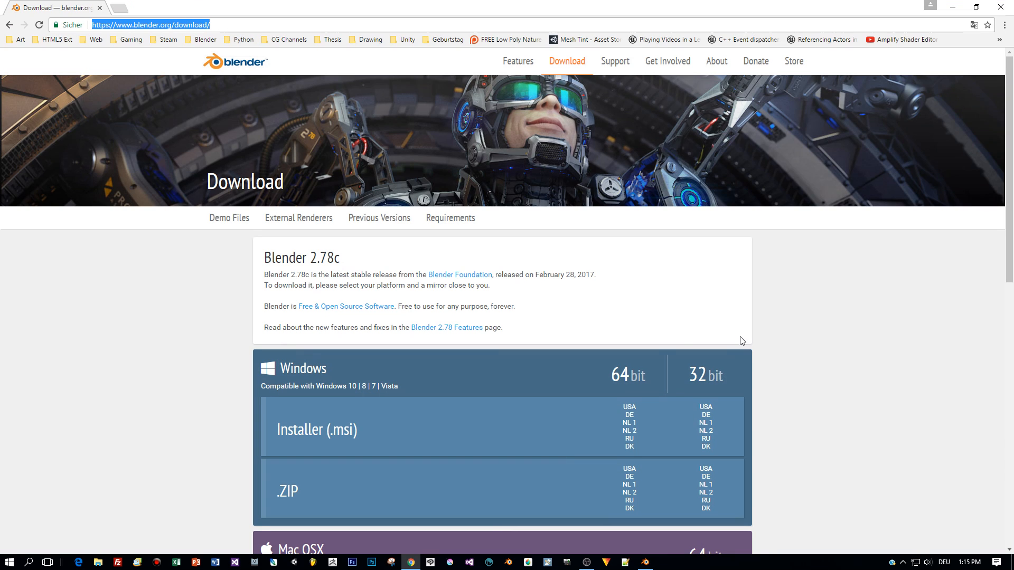
pyautogui.scroll(-3)
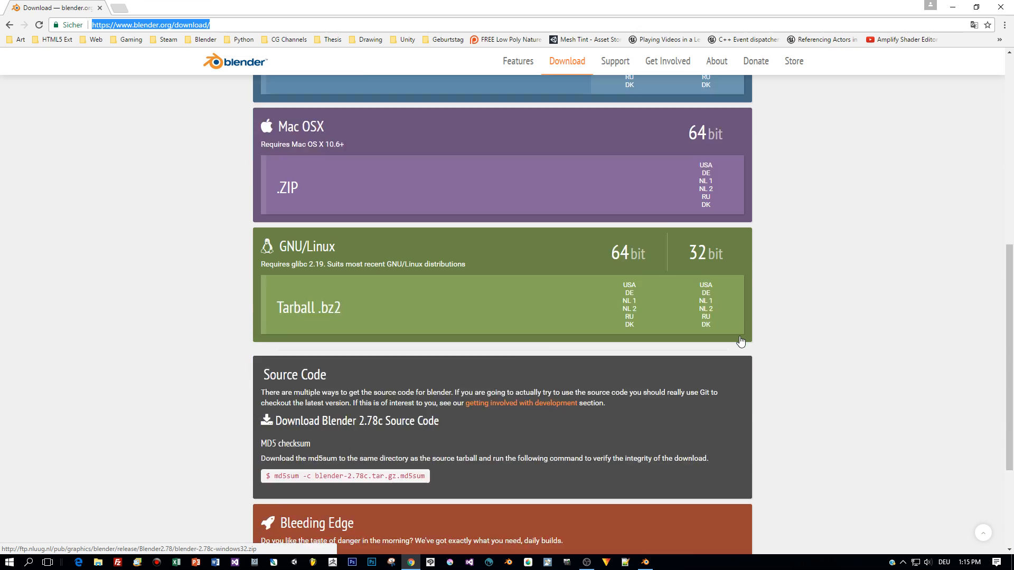
pyautogui.scroll(-3)
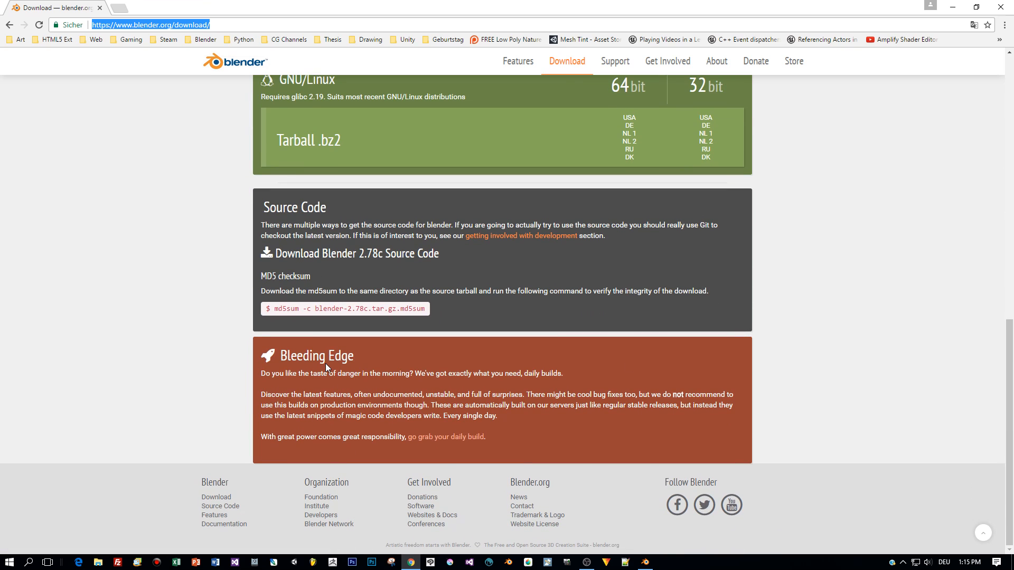
pyautogui.moveTo(447, 436)
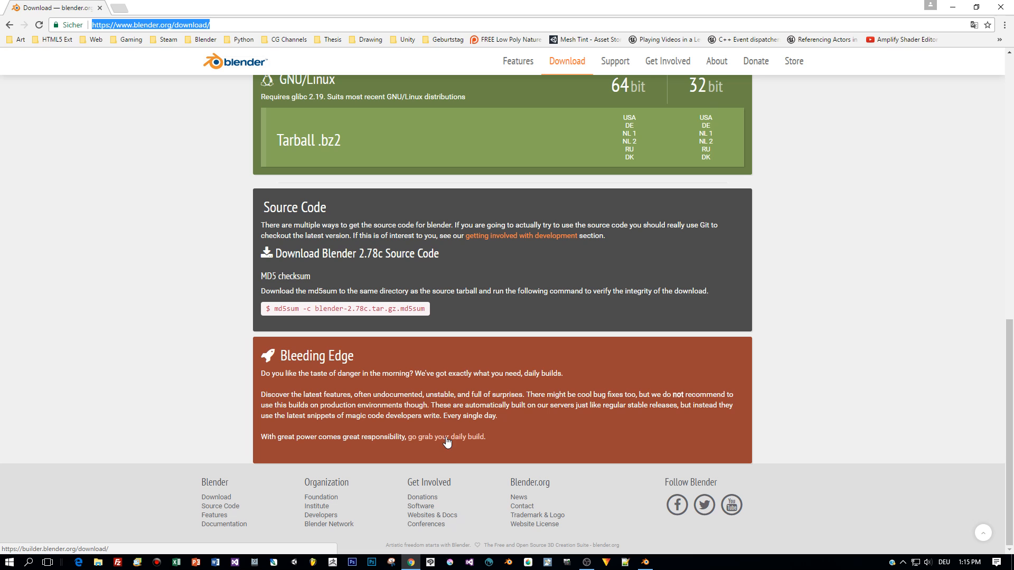
pyautogui.click(445, 437)
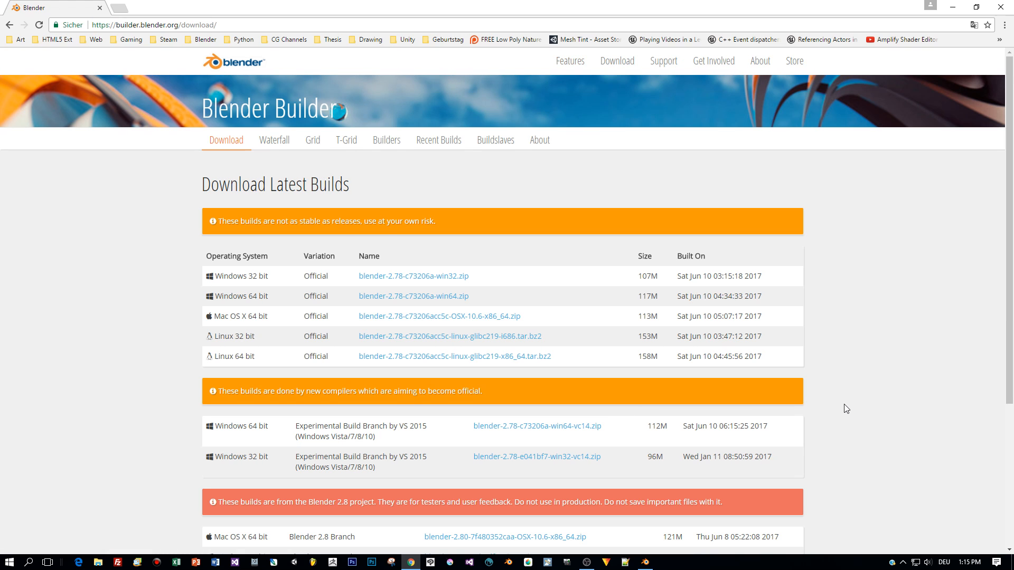
pyautogui.scroll(-3)
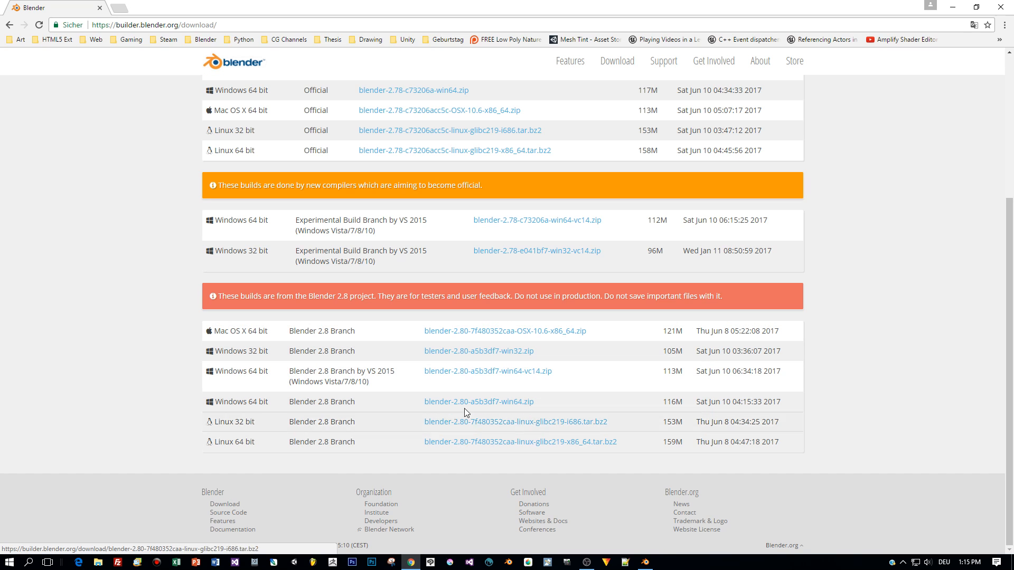
pyautogui.moveTo(472, 380)
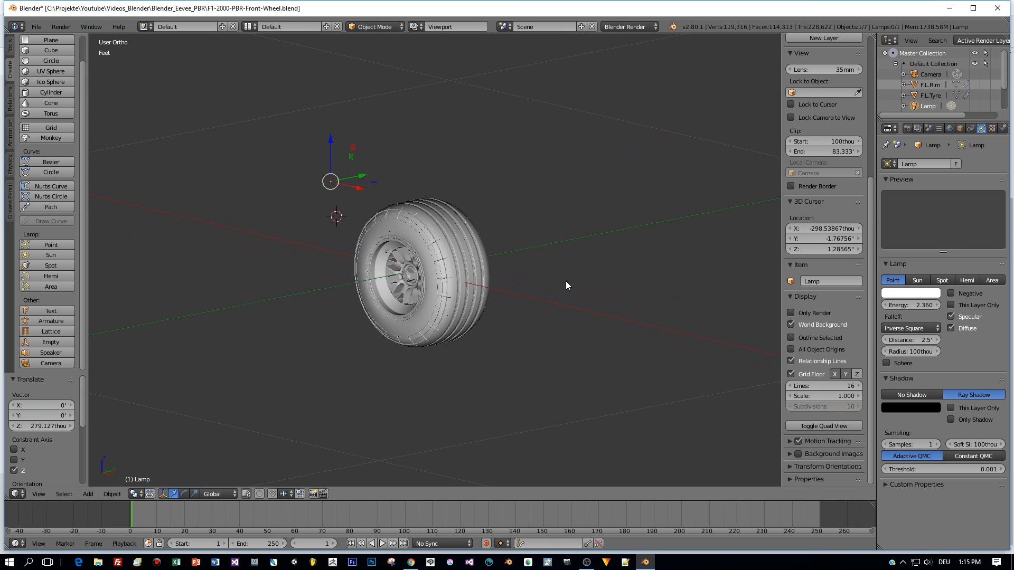
pyautogui.moveTo(448, 104)
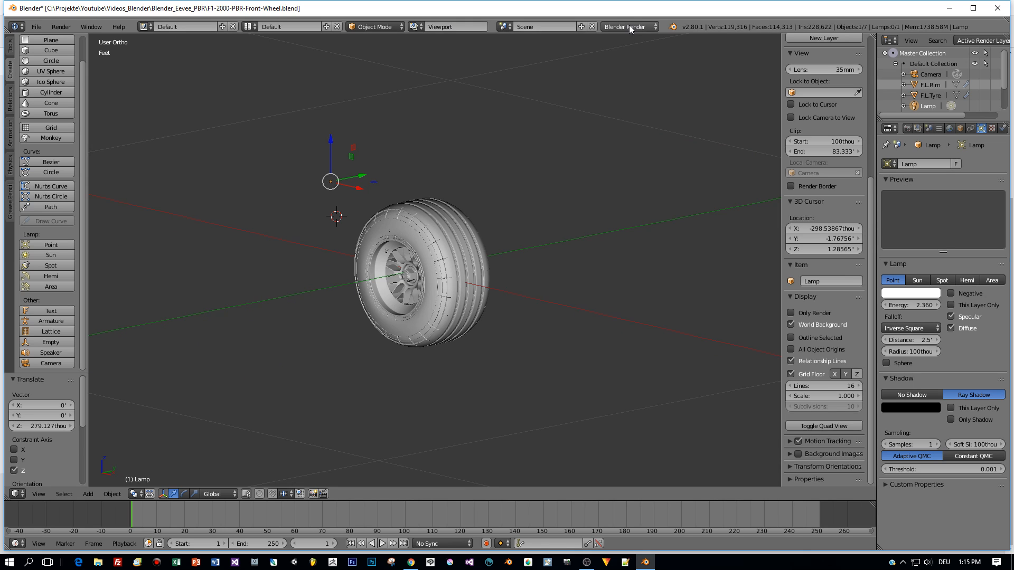
# Switch the scene's render engine from the header dropdown to Eevee
pyautogui.click(626, 26)
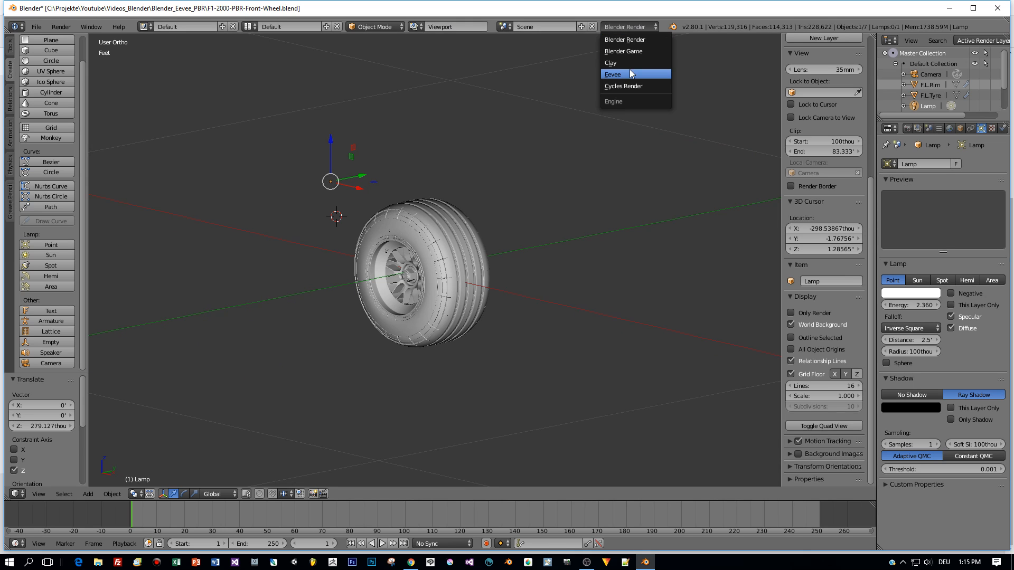
pyautogui.moveTo(631, 76)
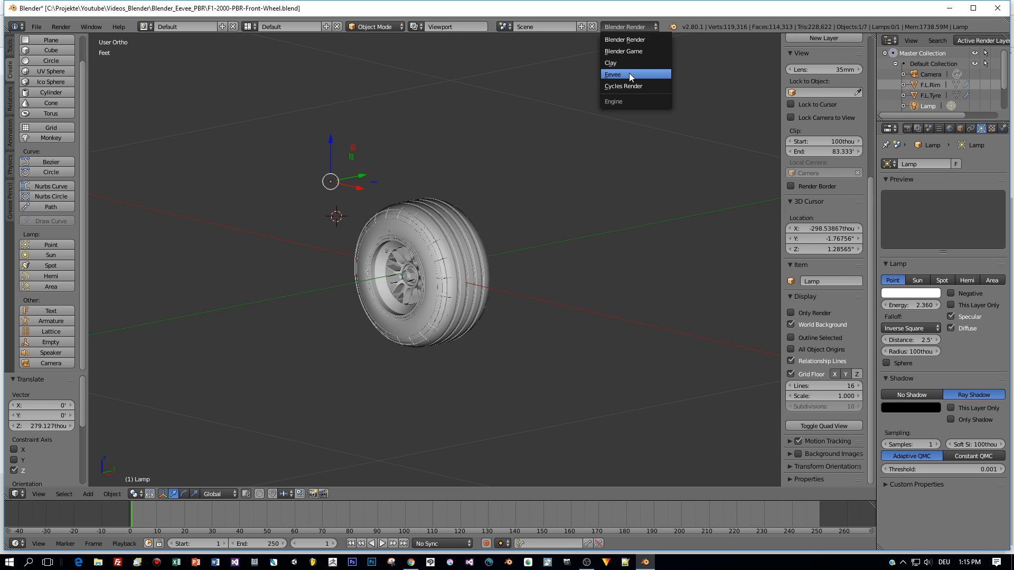
pyautogui.click(611, 74)
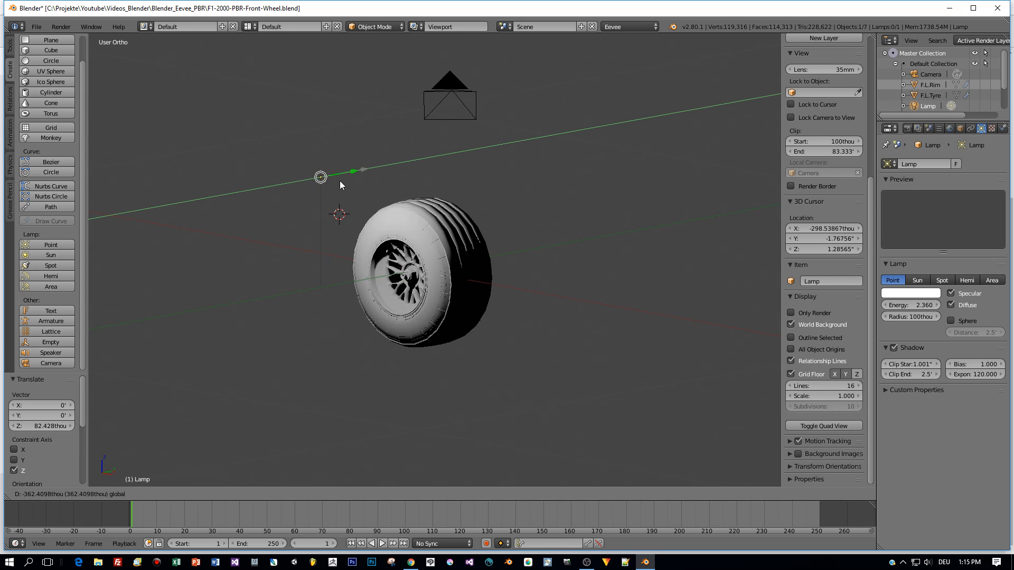
# Split the viewport area into two side-by-side 3D views
pyautogui.moveTo(320, 176); pyautogui.dragTo(337, 173)
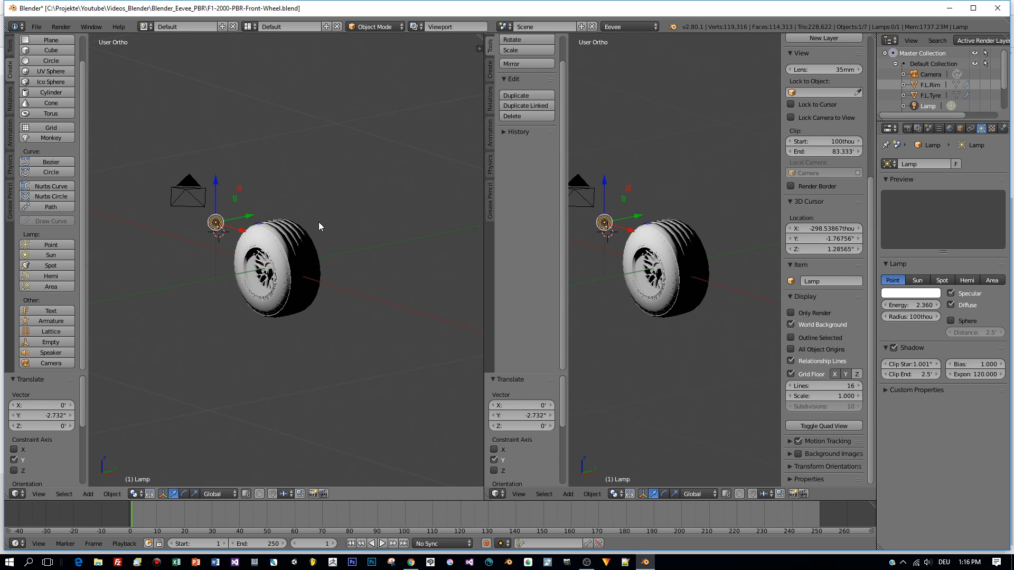
# Make the right area a Node Editor and add a Material Metallic Output node via 'metal' search
pyautogui.click(496, 493)
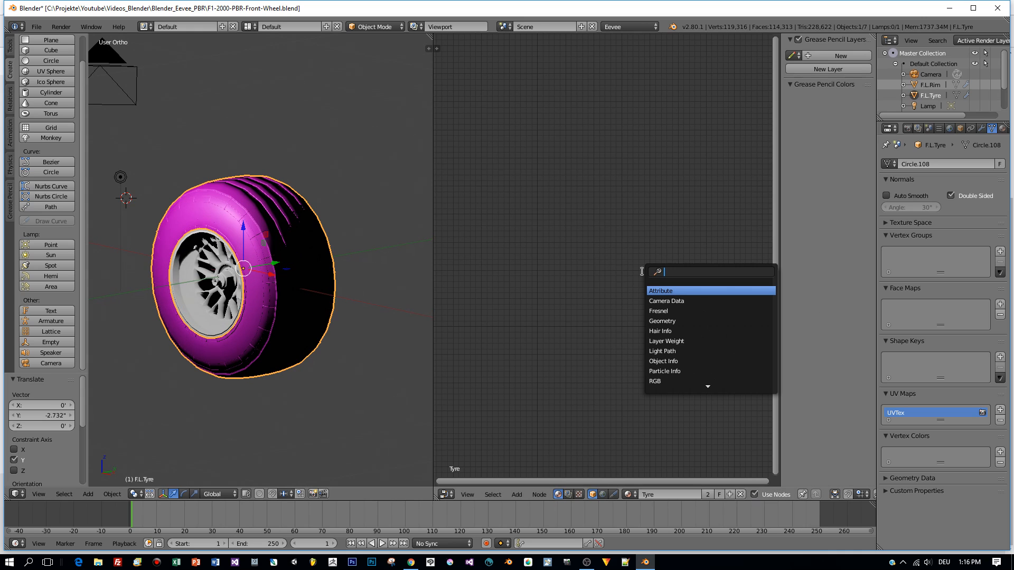
pyautogui.write('metal')
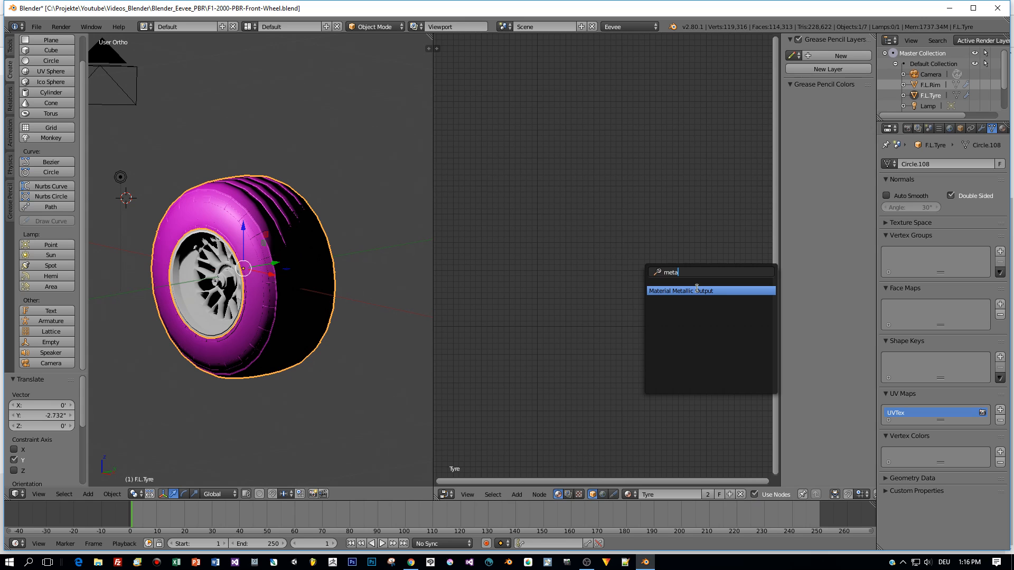
pyautogui.click(693, 290)
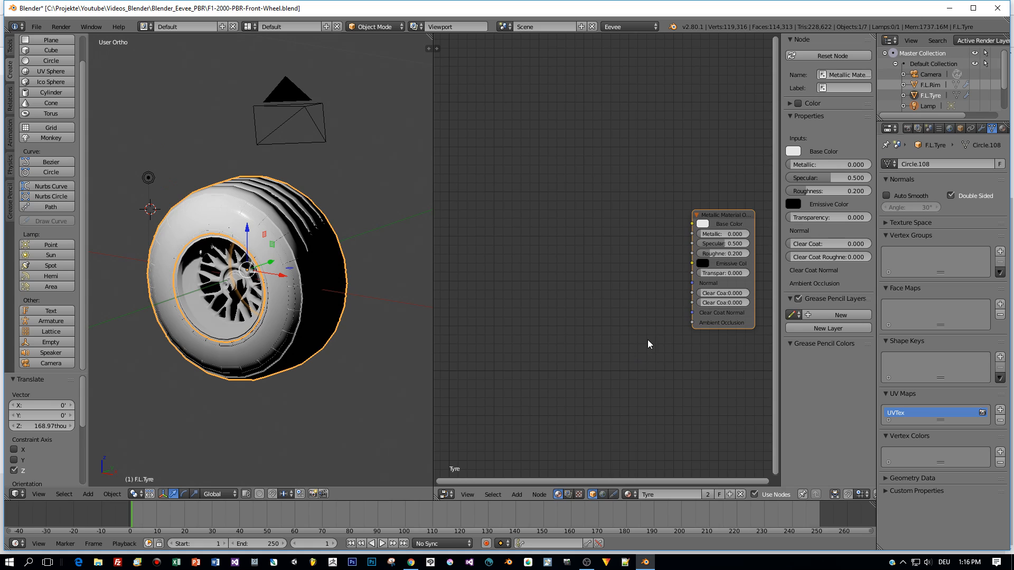
pyautogui.moveTo(658, 245)
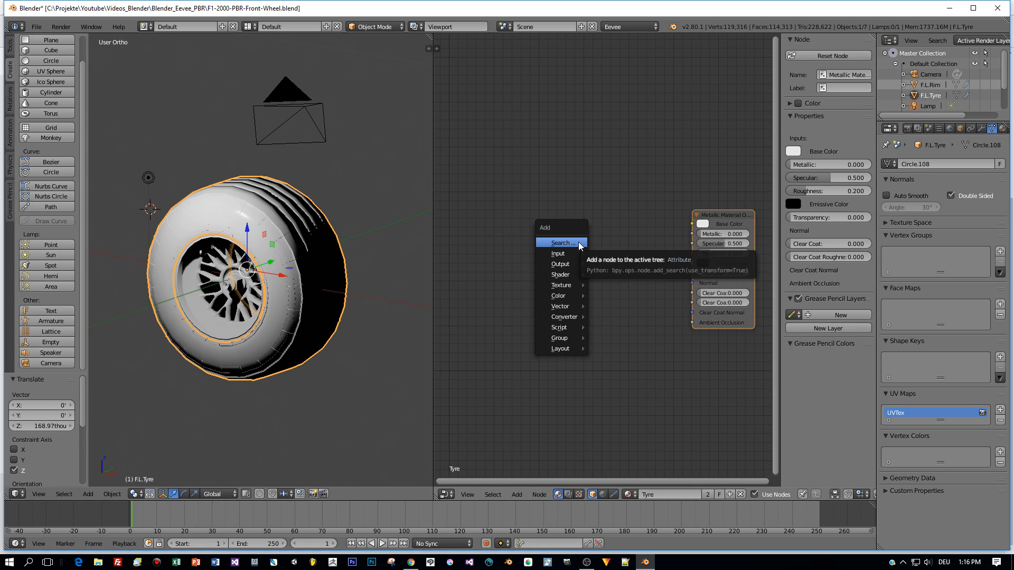
# Search 'text' and place a Texture Coordinate node in the Tyre material
pyautogui.write('text')
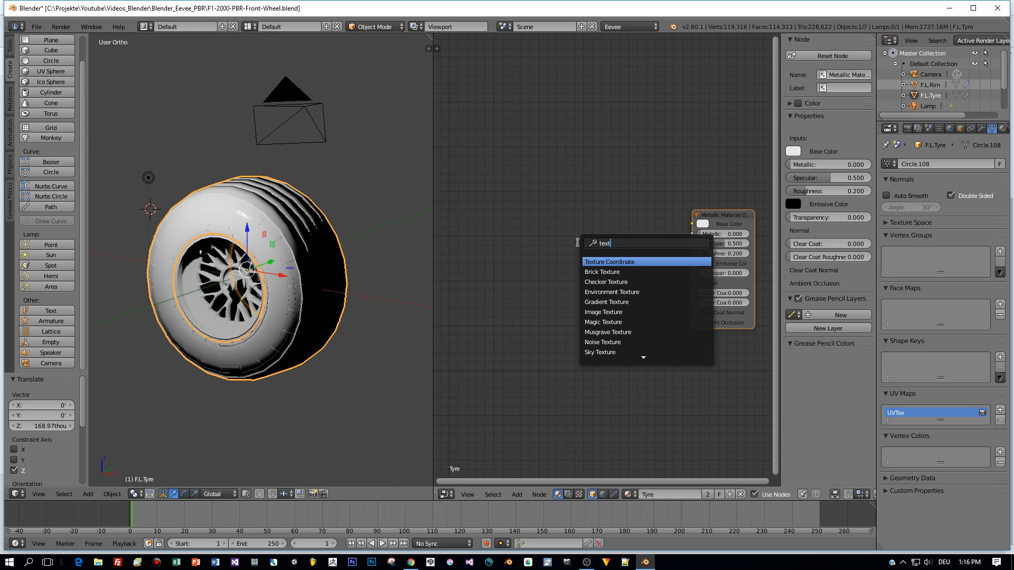
pyautogui.click(608, 261)
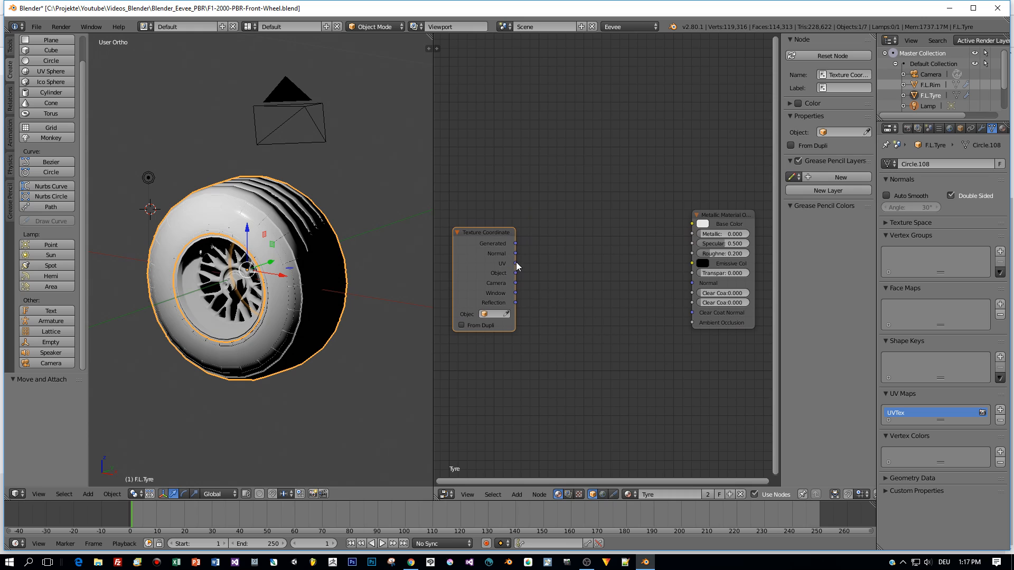
pyautogui.press('Tab')
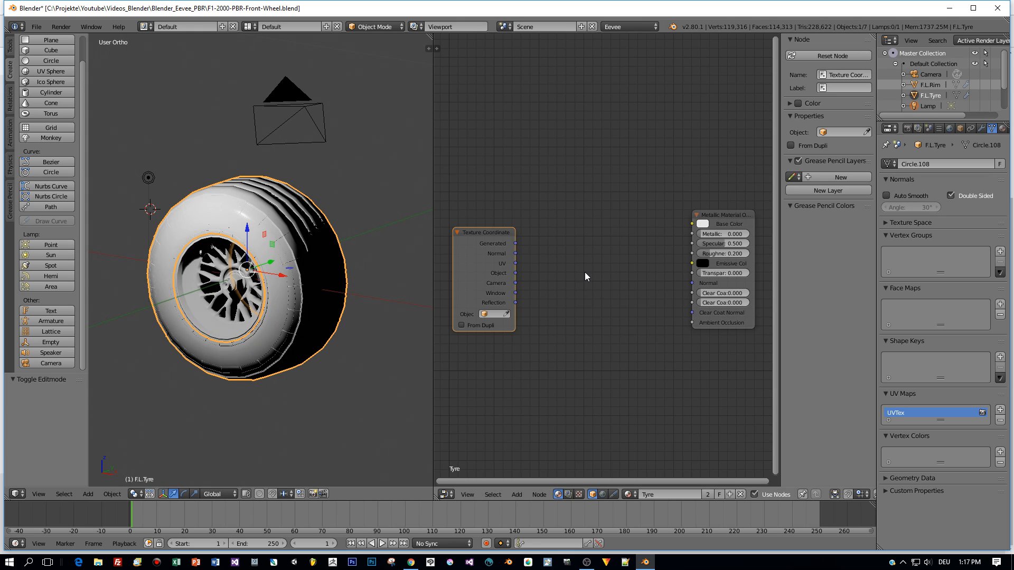
# Add an Image Texture node and browse to load the tyre base colour image
pyautogui.click(516, 494)
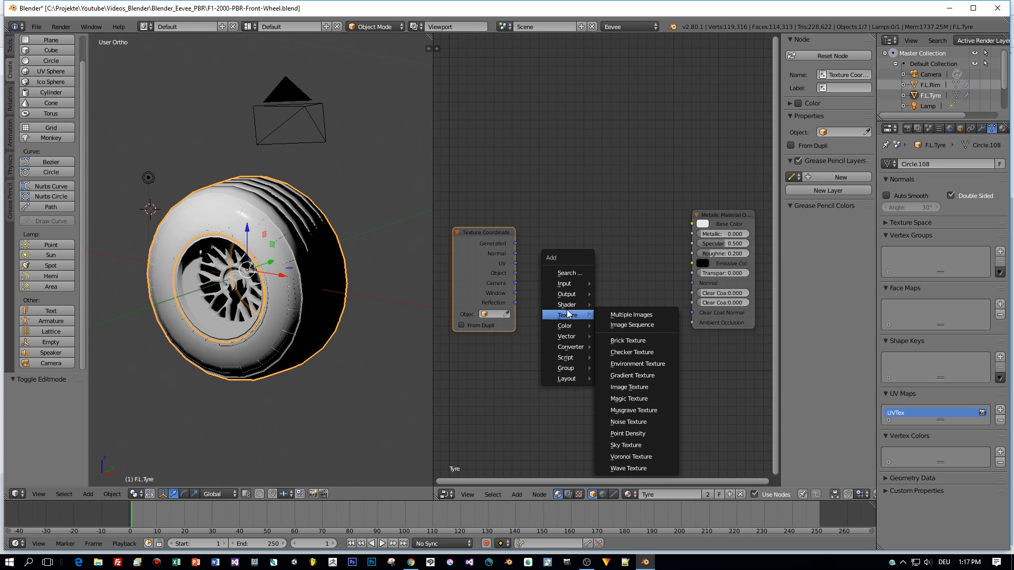
pyautogui.click(628, 387)
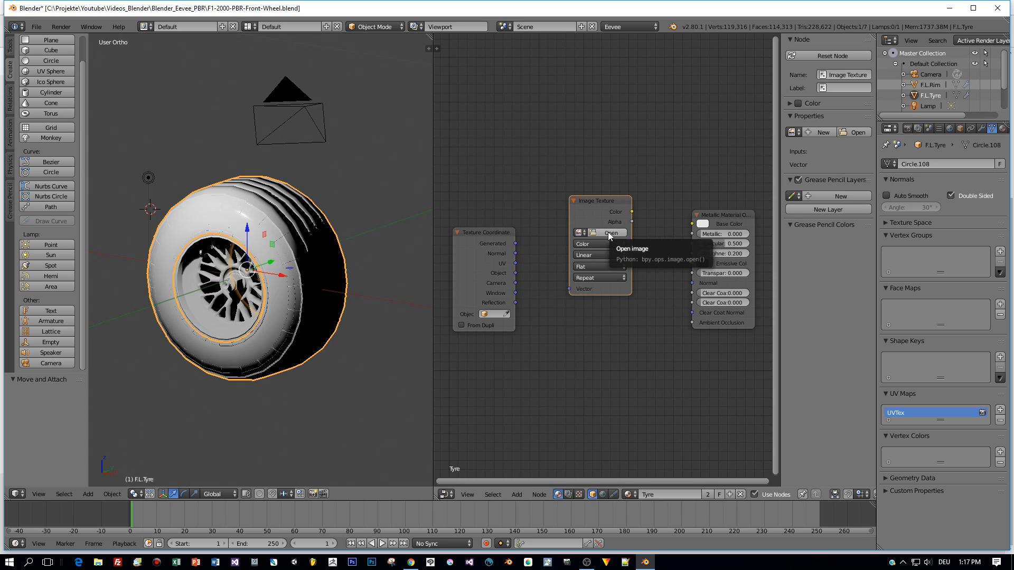
pyautogui.click(607, 233)
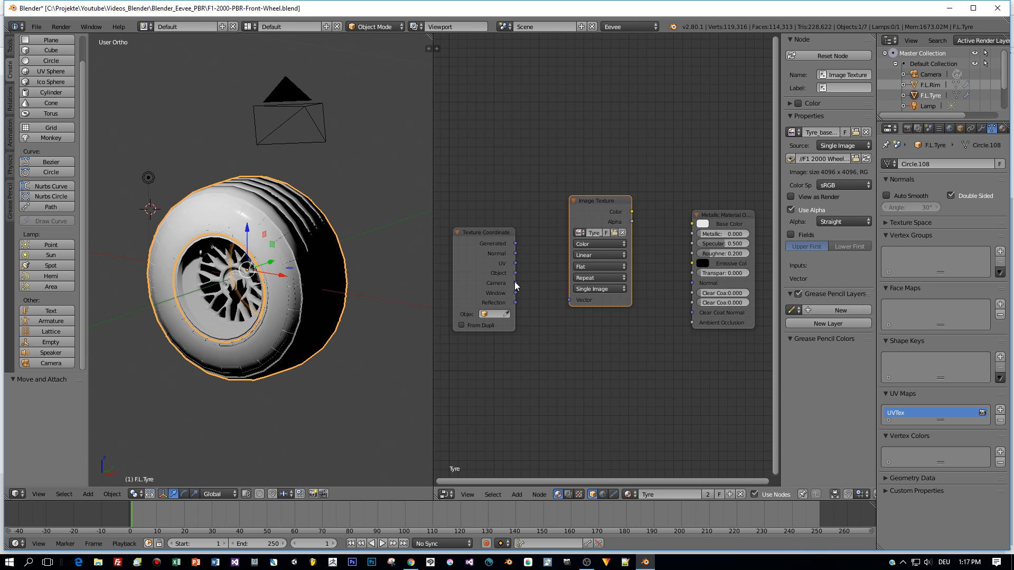
# Link the UV-fed tyre image to Base Color and place a second image texture node below
pyautogui.moveTo(515, 263); pyautogui.dragTo(567, 304)
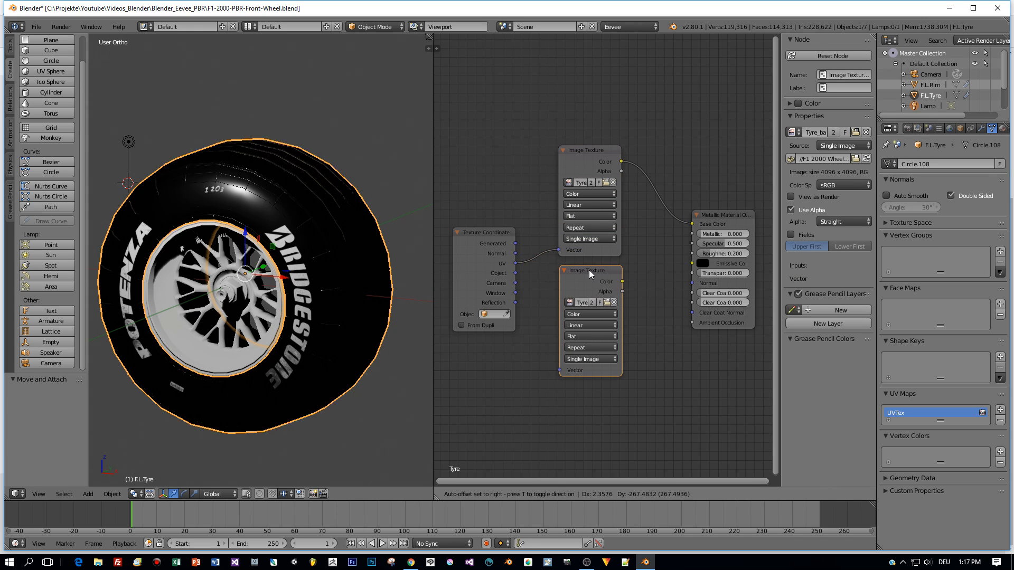
pyautogui.click(588, 314)
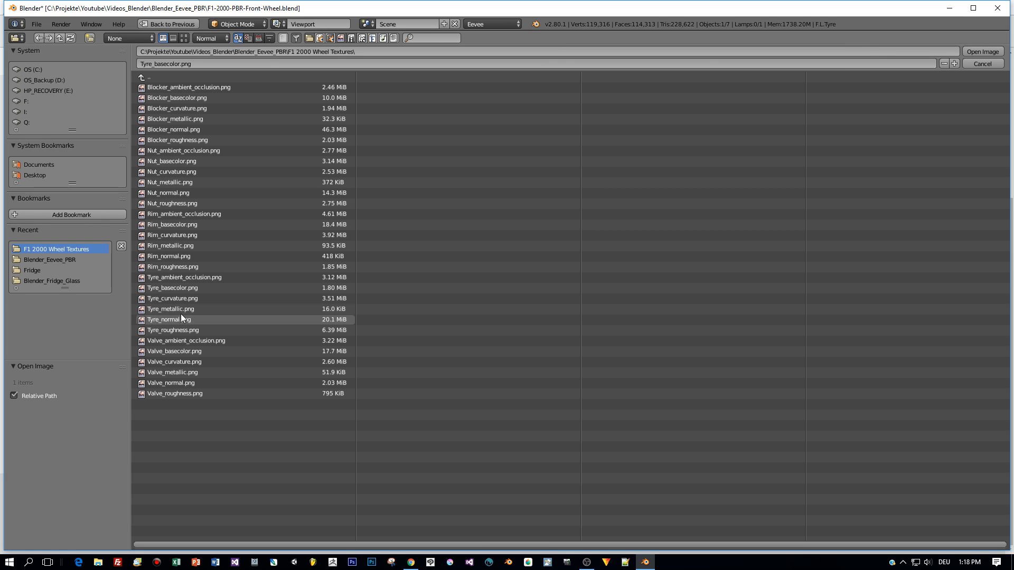
# Load Tyre_metallic.png into the new texture node and connect its colour to Metallic
pyautogui.click(982, 63)
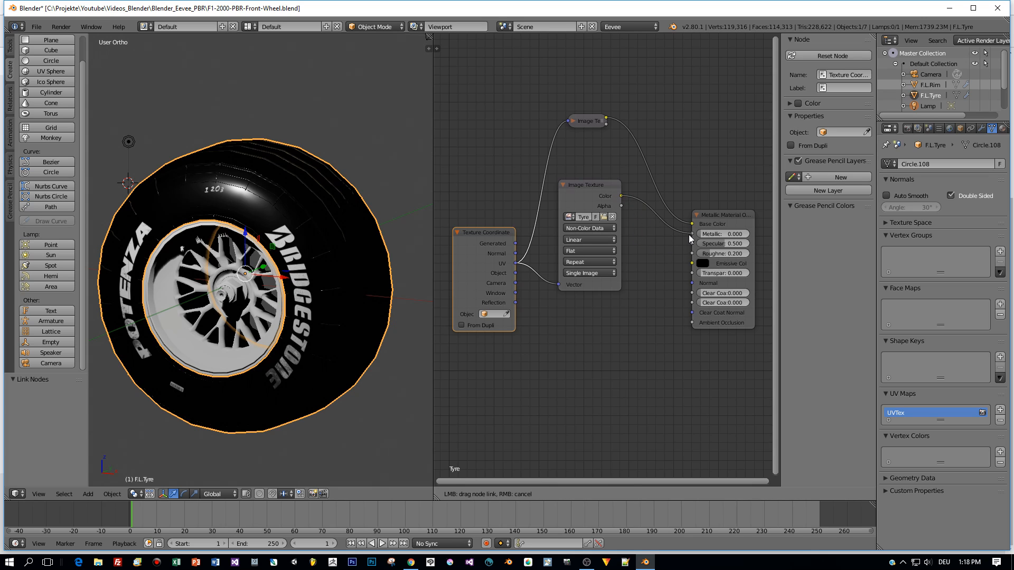
pyautogui.click(585, 185)
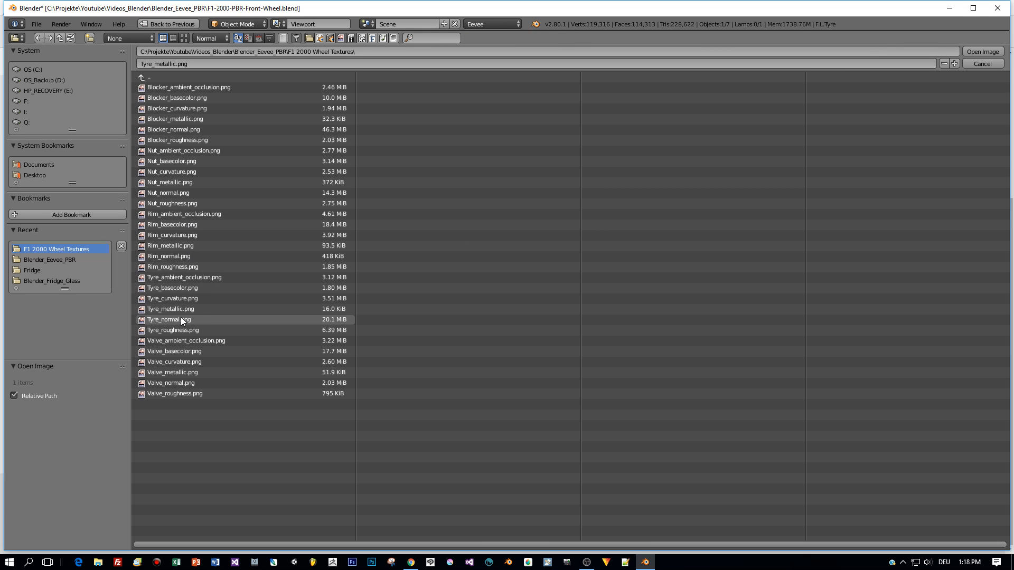
pyautogui.moveTo(175, 266)
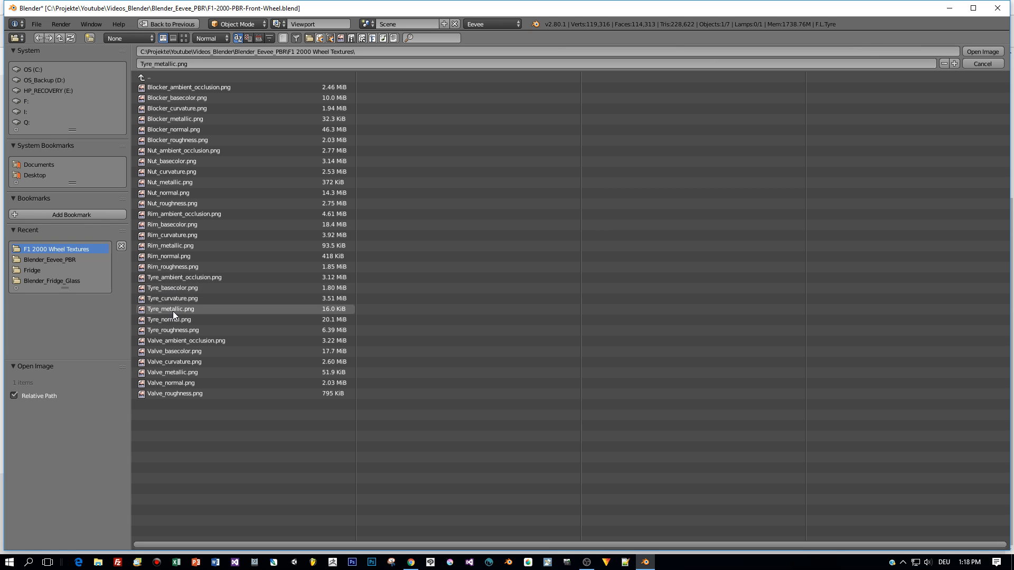
# Load Tyre_roughness.png for the Roughness input, then drag the lamp to a new position
pyautogui.click(173, 329)
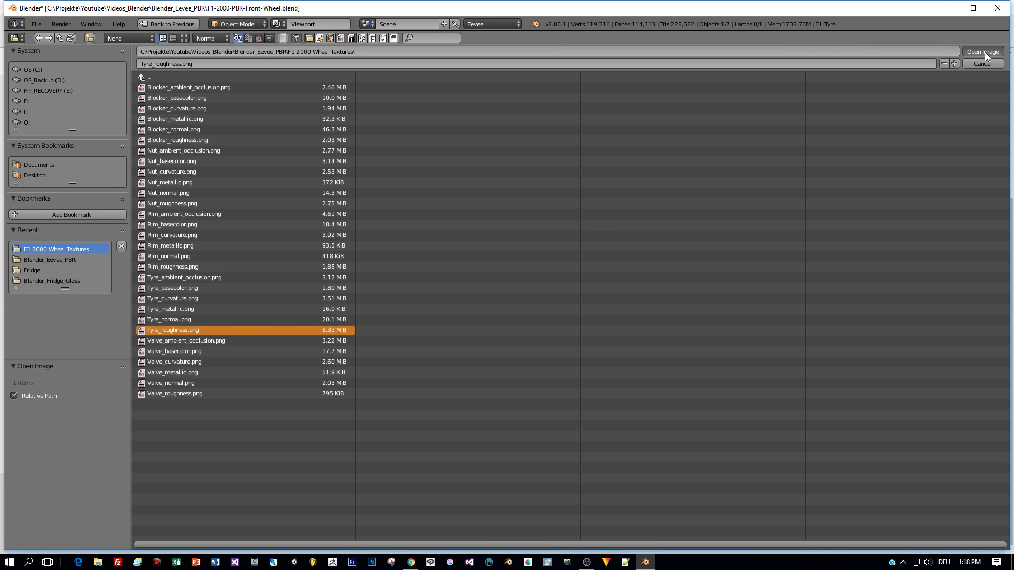
pyautogui.click(982, 51)
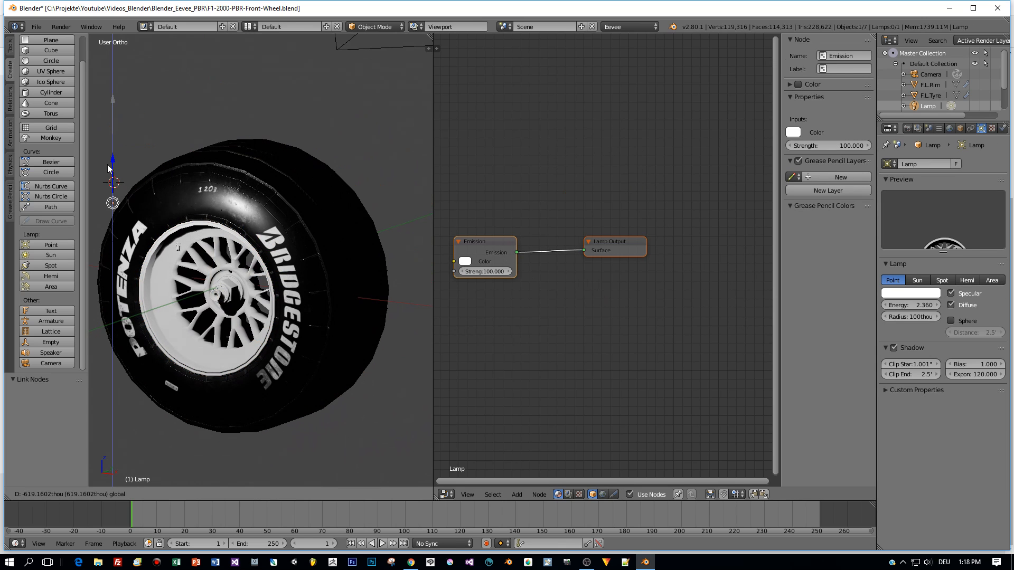
pyautogui.moveTo(112, 202); pyautogui.dragTo(131, 153)
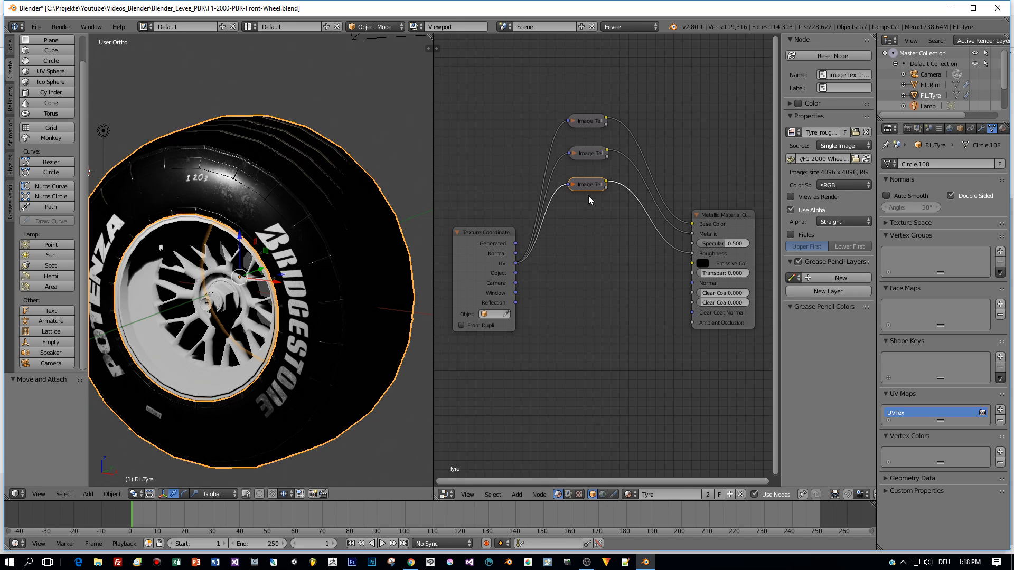
# Load Tyre_normal.png into a new Image Texture node and place it
pyautogui.click(587, 184)
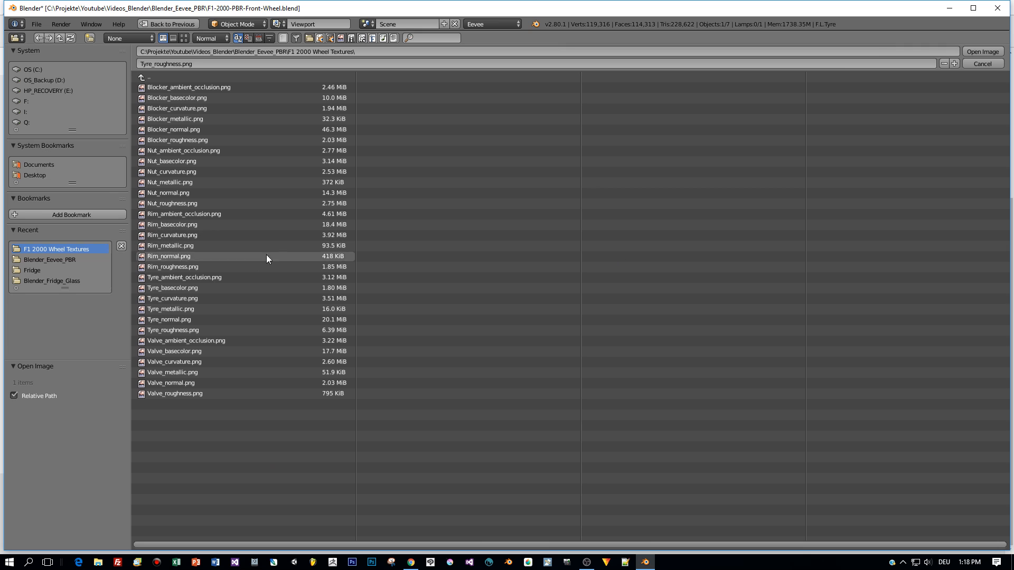
pyautogui.click(169, 320)
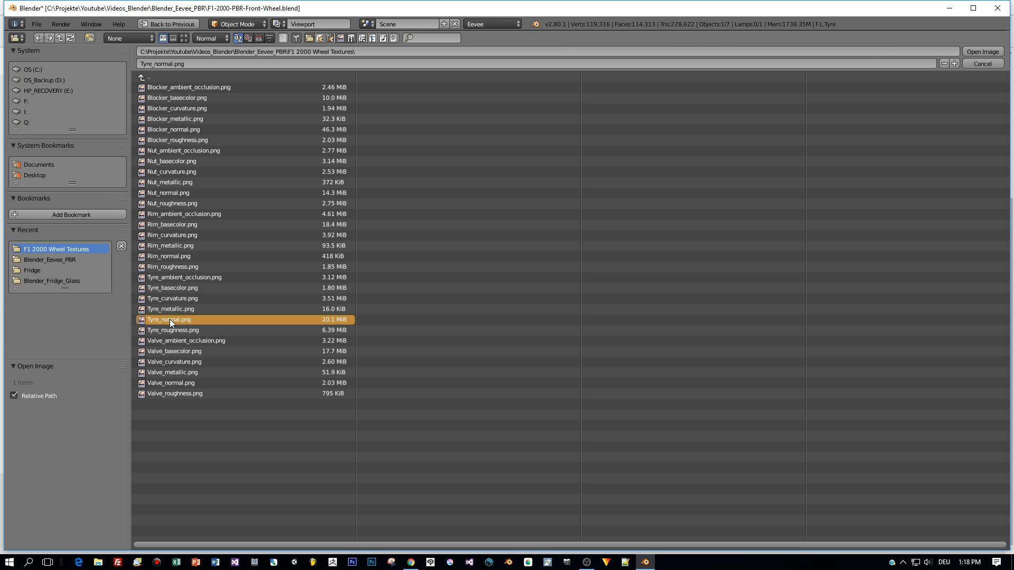
pyautogui.click(982, 52)
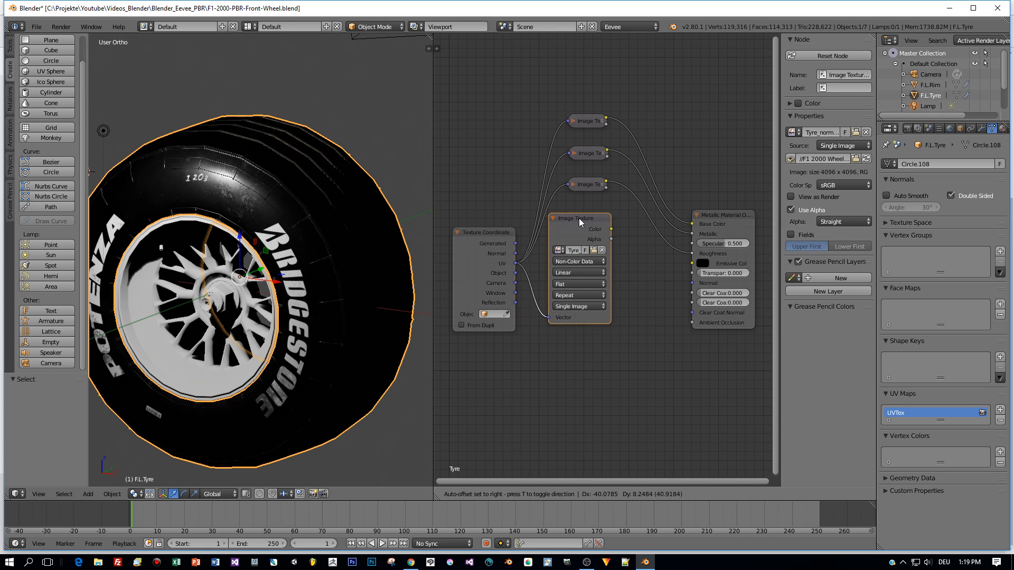
pyautogui.click(515, 494)
pyautogui.write('normal')
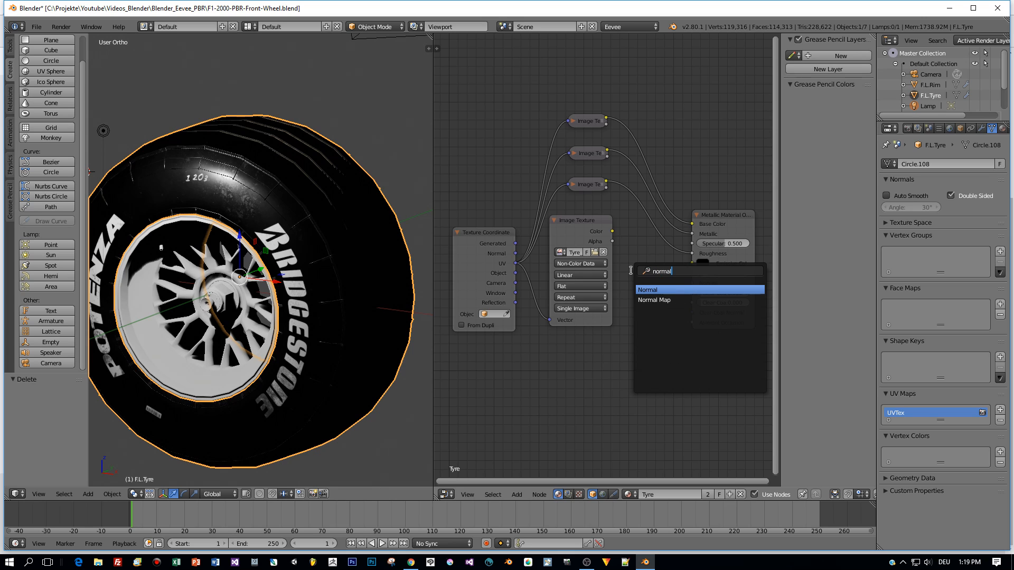
# Add a Normal Map node below and feed the normal texture colour into it
pyautogui.click(654, 299)
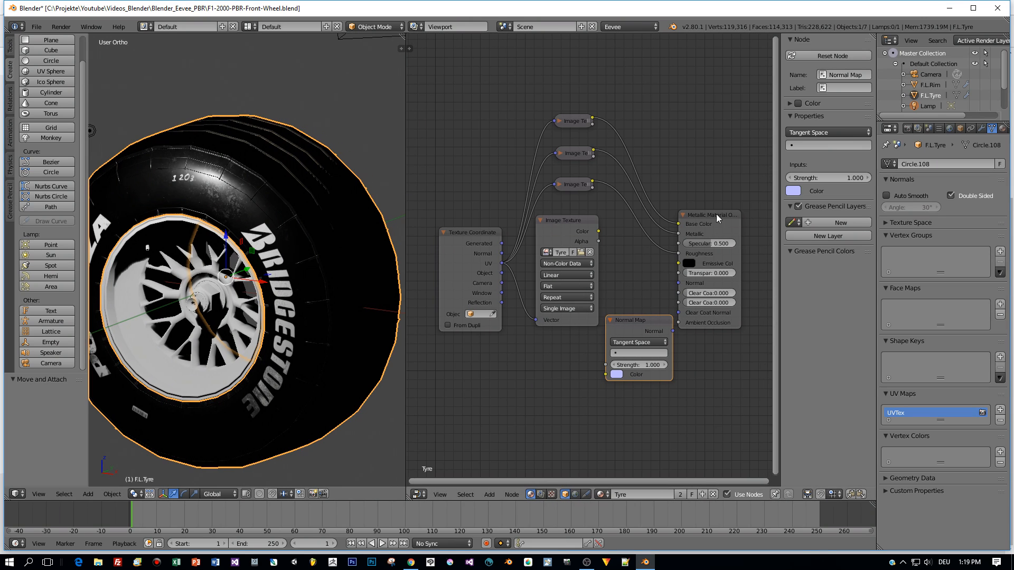
pyautogui.moveTo(708, 215); pyautogui.dragTo(737, 199)
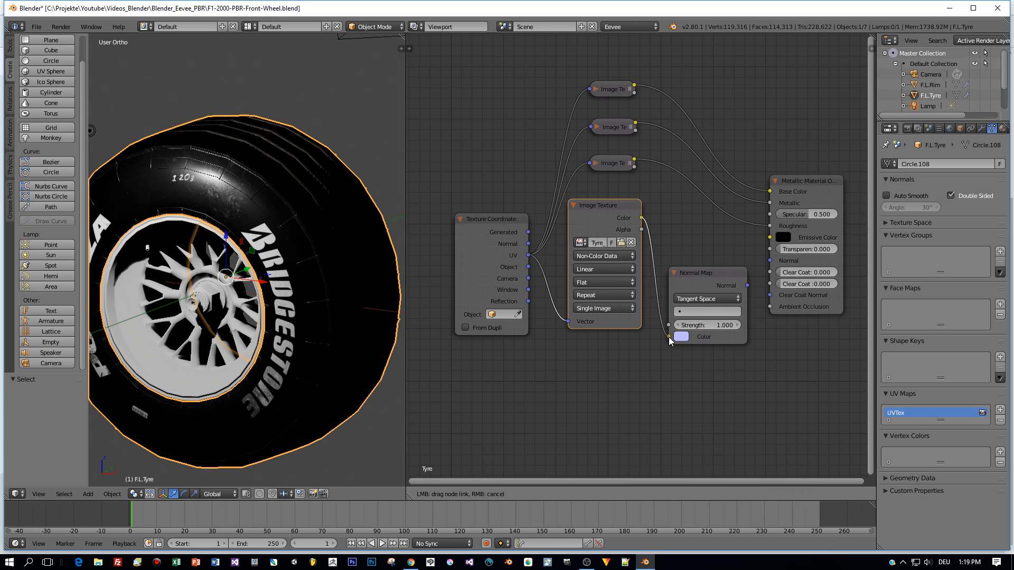
pyautogui.moveTo(694, 273); pyautogui.dragTo(698, 246)
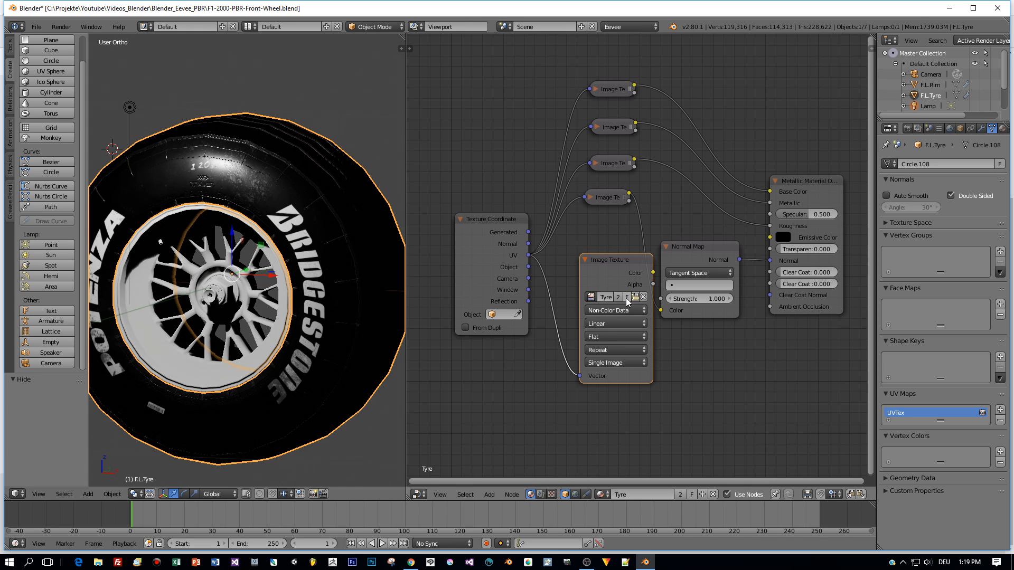
# Load Tyre_ambient_occlusion.png into the new Image Texture node and rearrange the normal map nodes
pyautogui.click(636, 296)
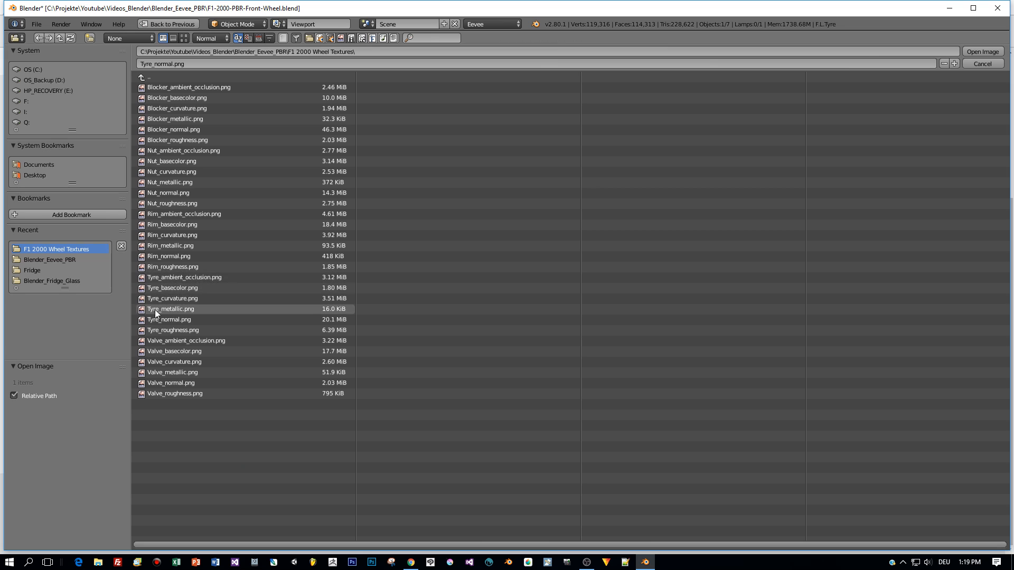
pyautogui.click(183, 277)
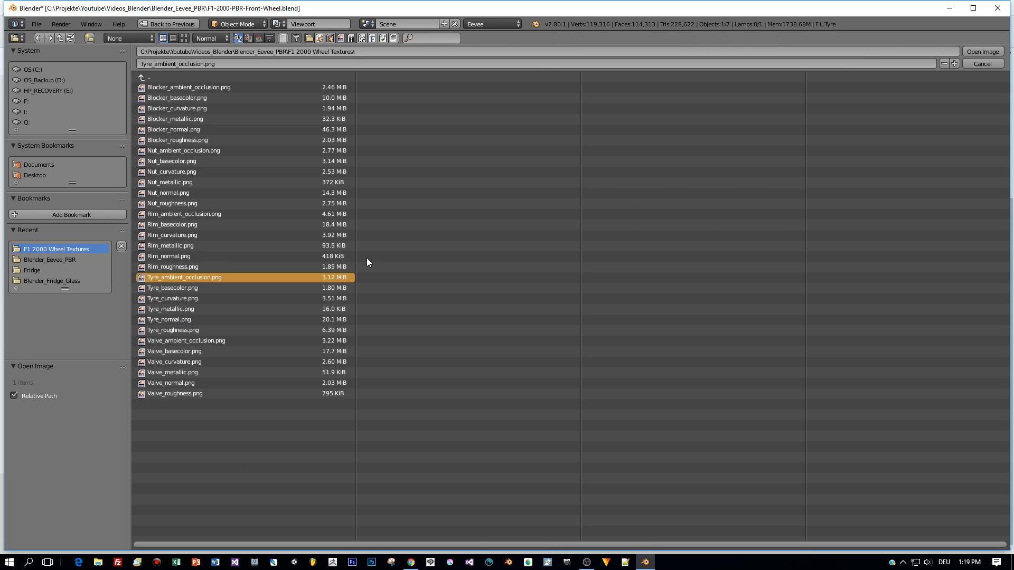
pyautogui.click(981, 51)
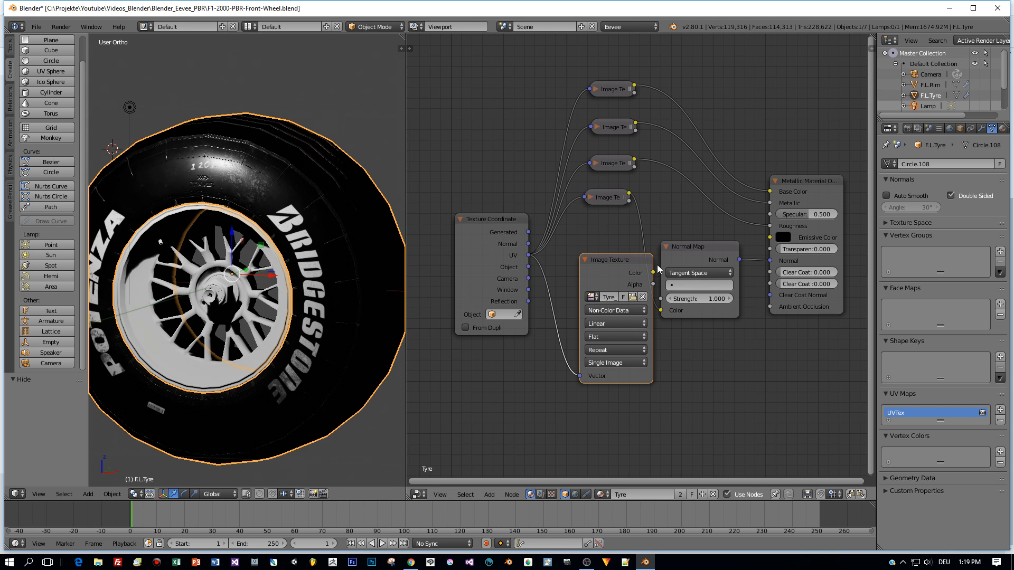
pyautogui.moveTo(698, 247); pyautogui.dragTo(672, 190)
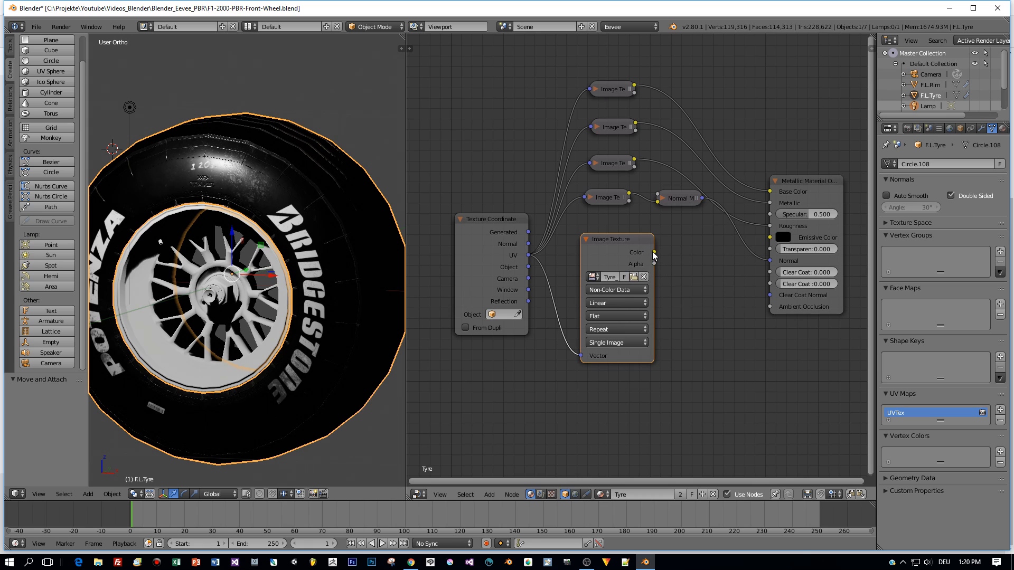
pyautogui.moveTo(654, 255)
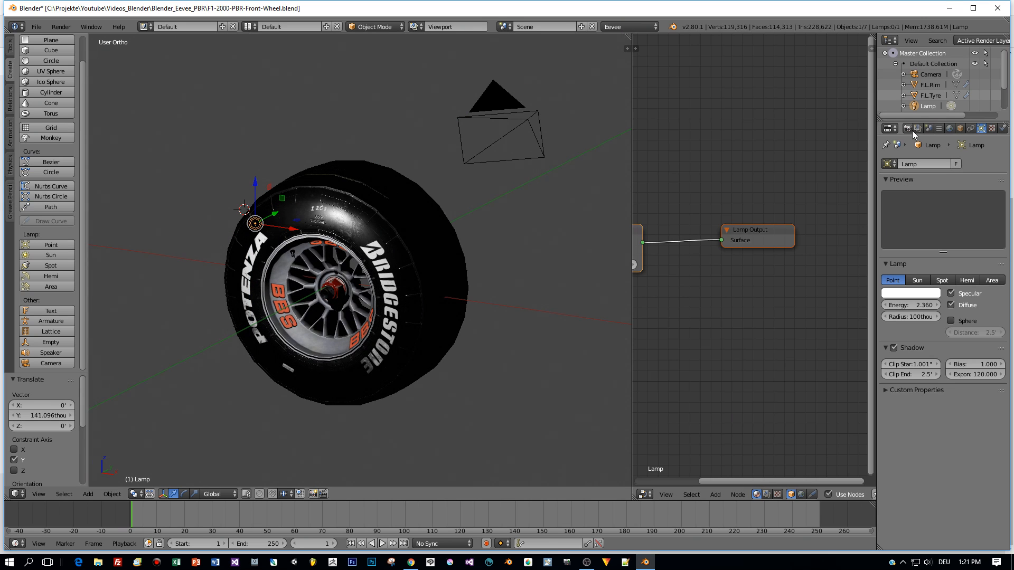
# Enable Eevee Bloom in Render properties, slide the lamp along Y, and increase Bloom Threshold
pyautogui.click(889, 128)
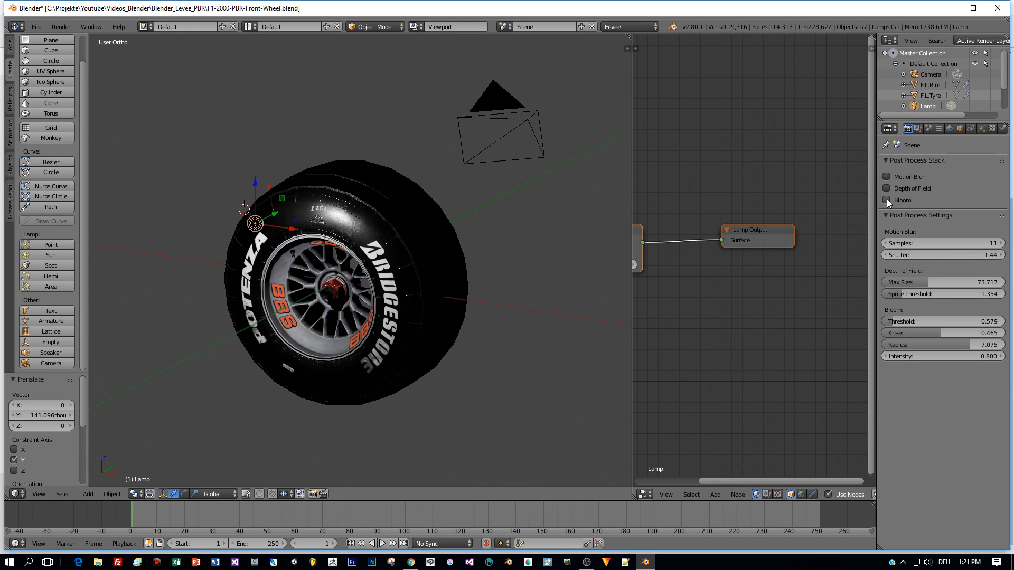
pyautogui.click(887, 200)
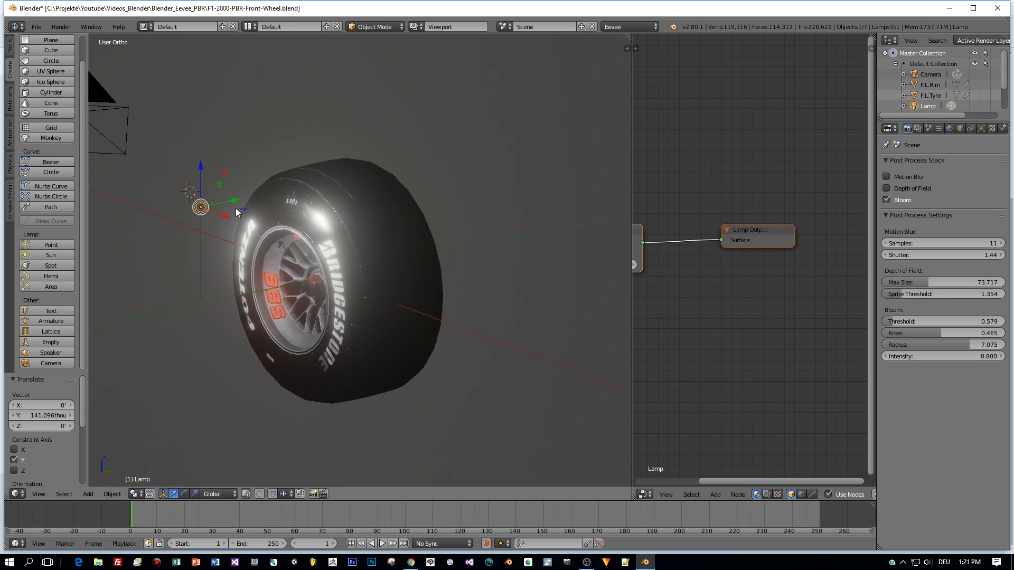
pyautogui.moveTo(236, 213); pyautogui.dragTo(220, 207)
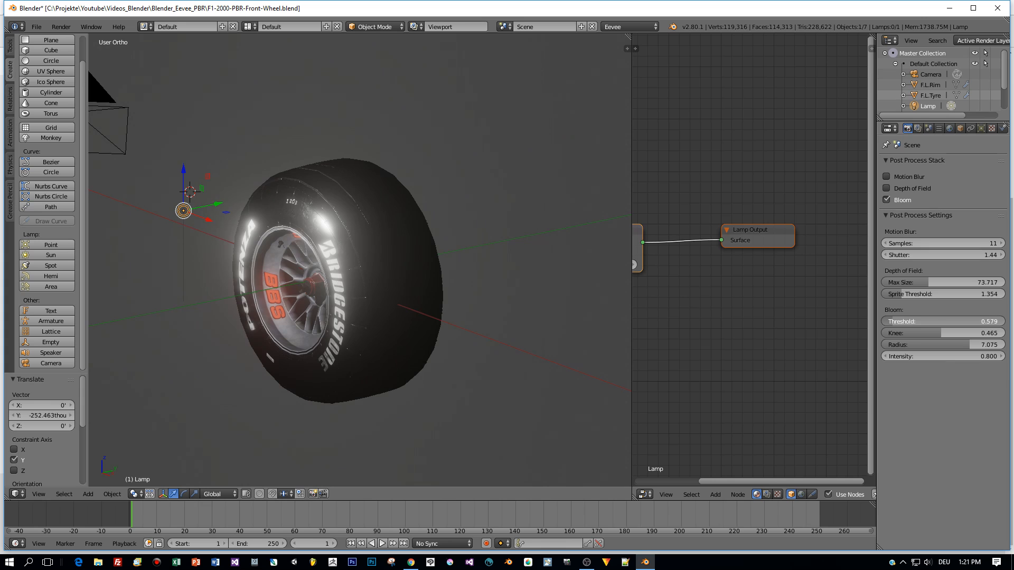
pyautogui.click(938, 322)
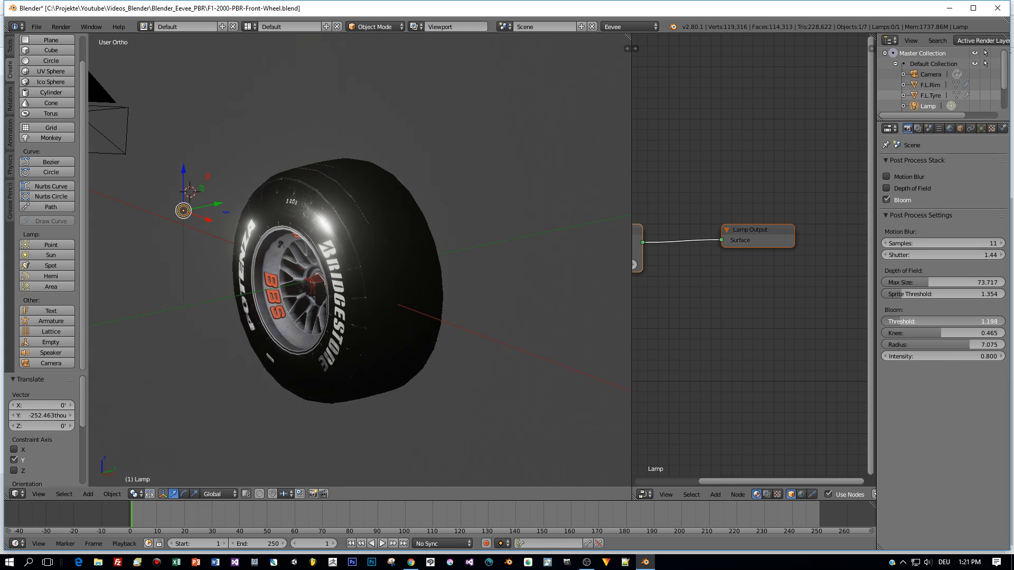
pyautogui.moveTo(187, 190); pyautogui.dragTo(183, 312)
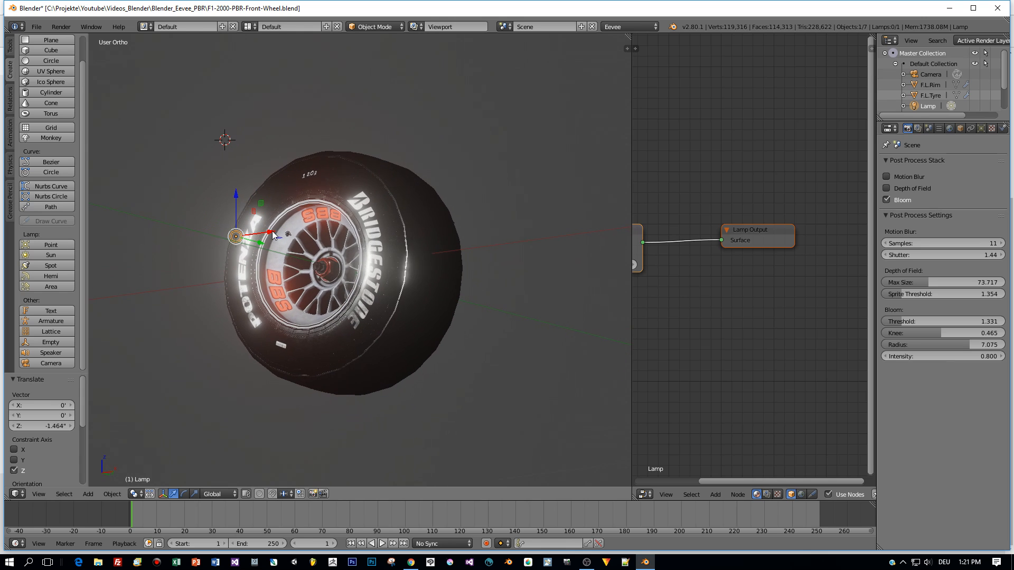
# Shift the lamp to a new position and tick Only Render to hide the grid and overlays
pyautogui.moveTo(271, 234); pyautogui.dragTo(239, 246)
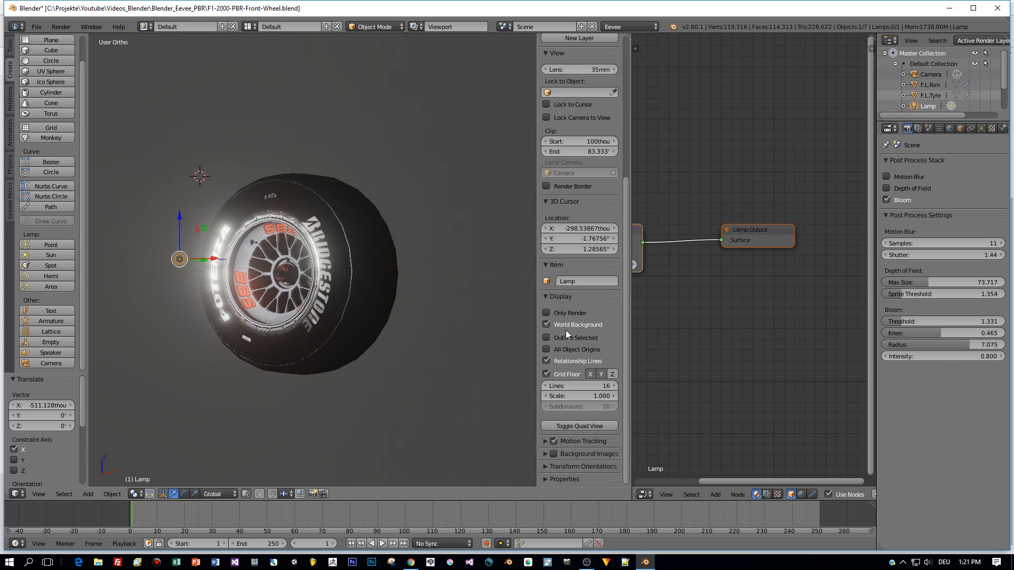
pyautogui.click(546, 313)
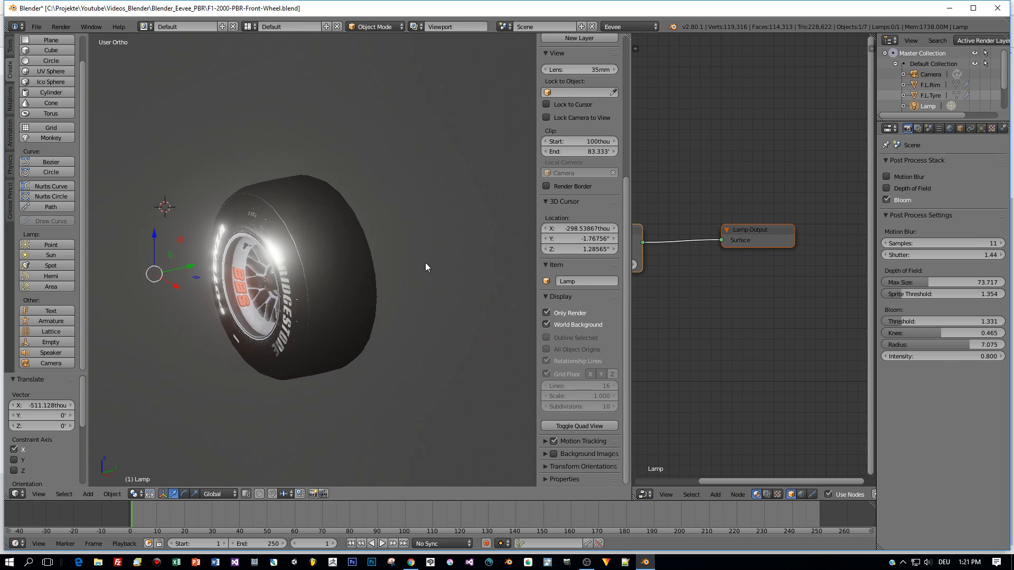